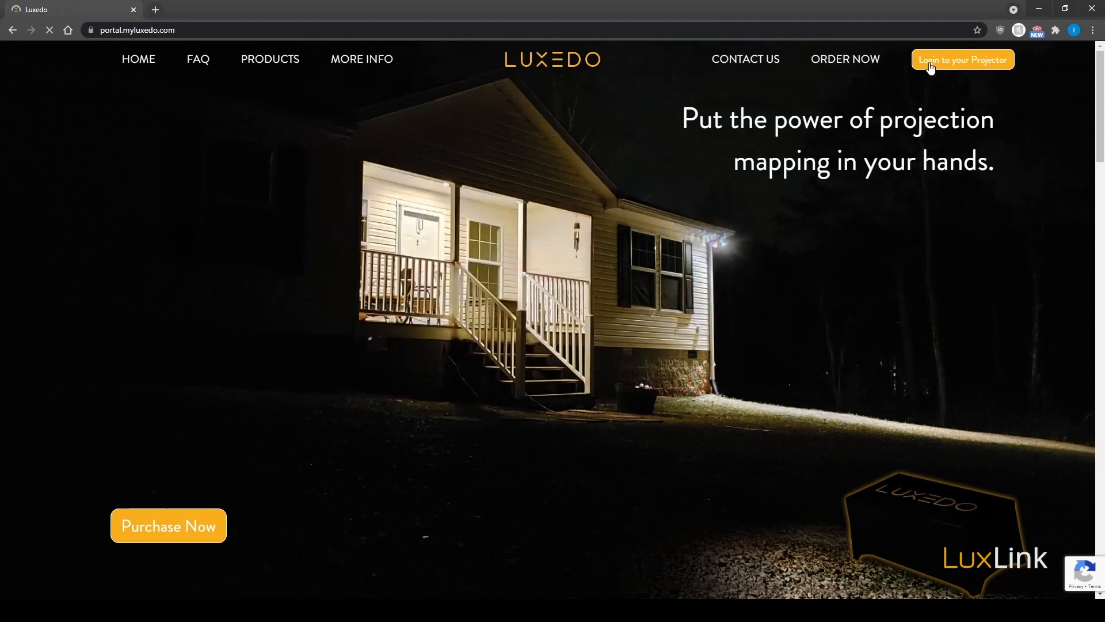
- Log in to the Luxedo projector account with the saved credentials
{"action": "left_click", "coordinate": [962, 59]}
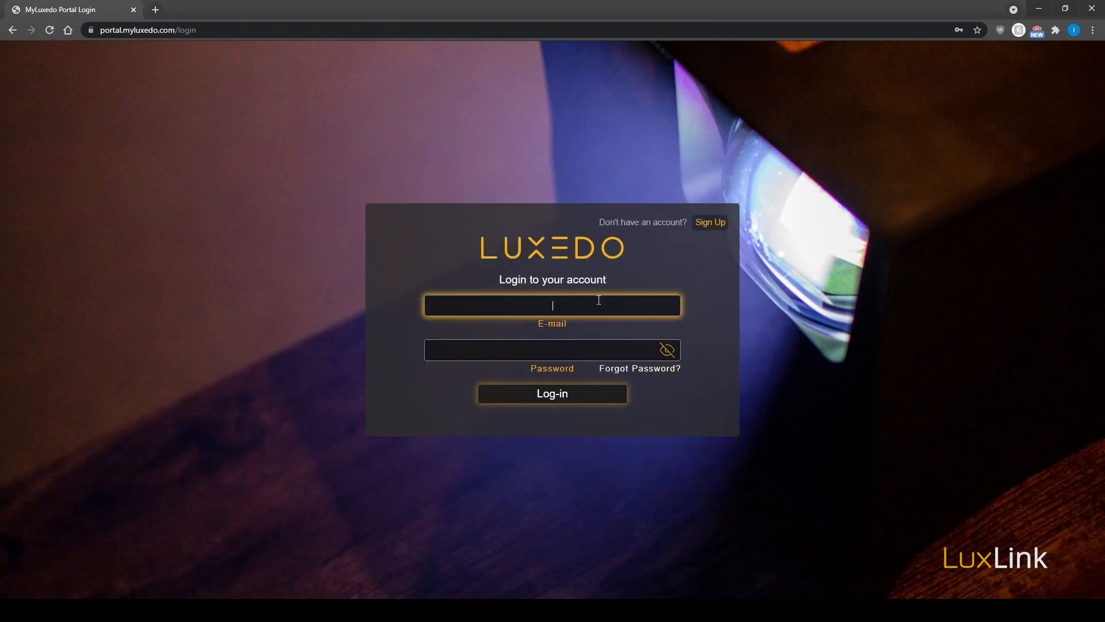
{"action": "left_click", "coordinate": [552, 393]}
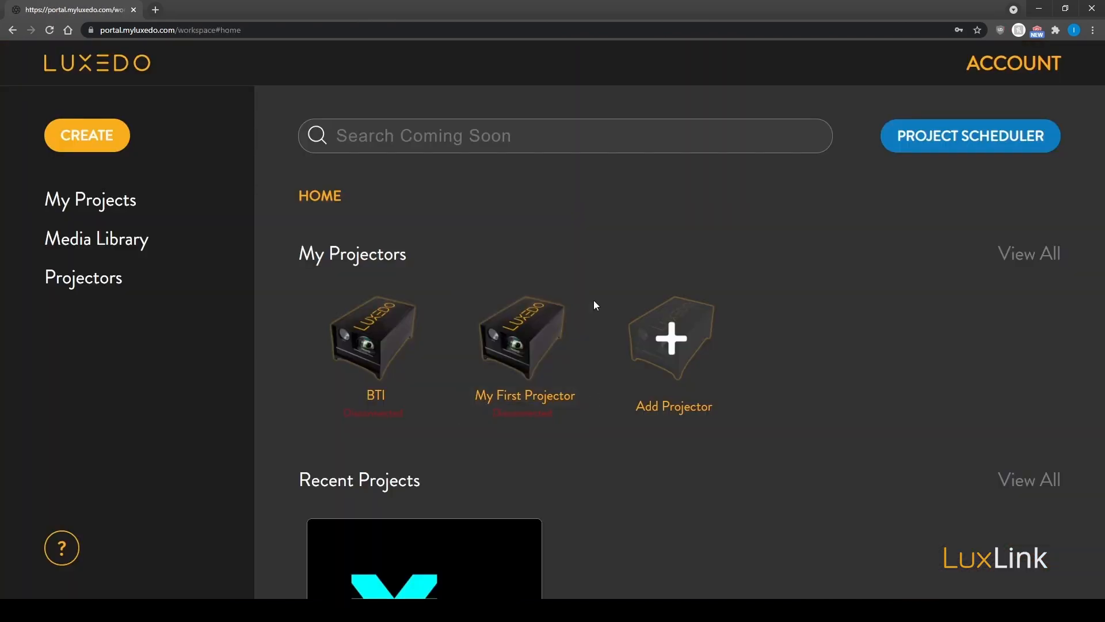
{"action": "mouse_move", "coordinate": [608, 258]}
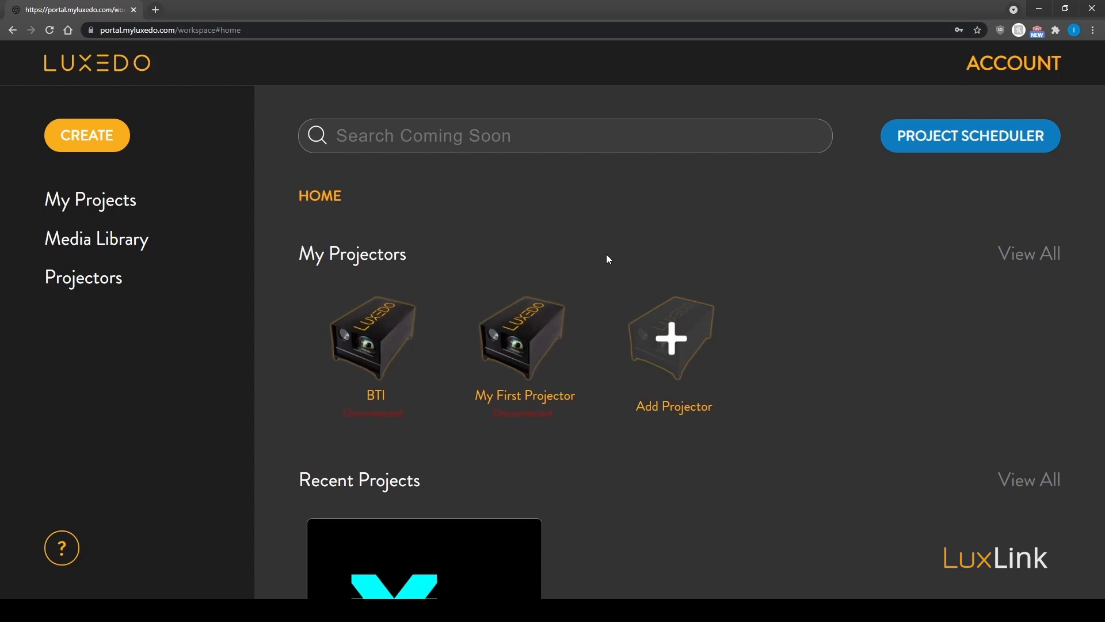
{"action": "mouse_move", "coordinate": [660, 286]}
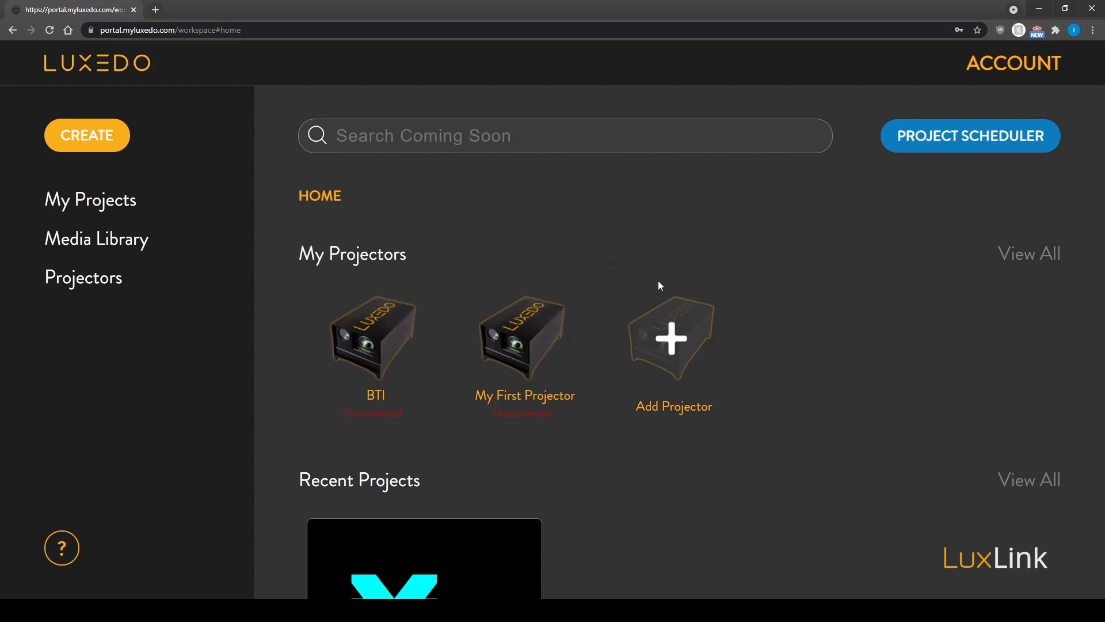
{"action": "mouse_move", "coordinate": [675, 287]}
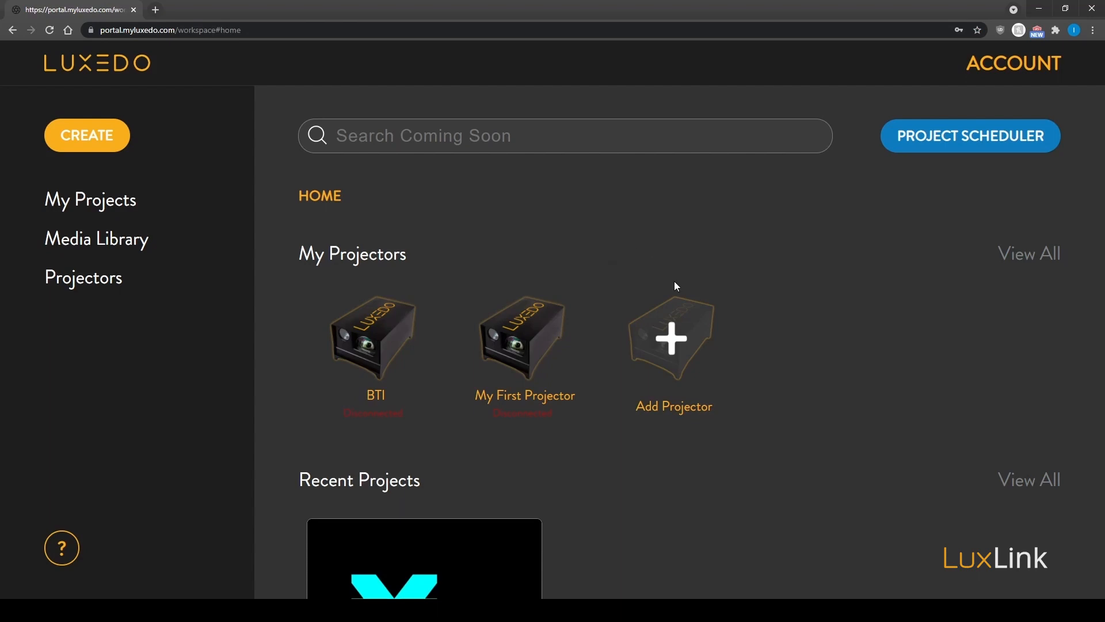
{"action": "mouse_move", "coordinate": [603, 357]}
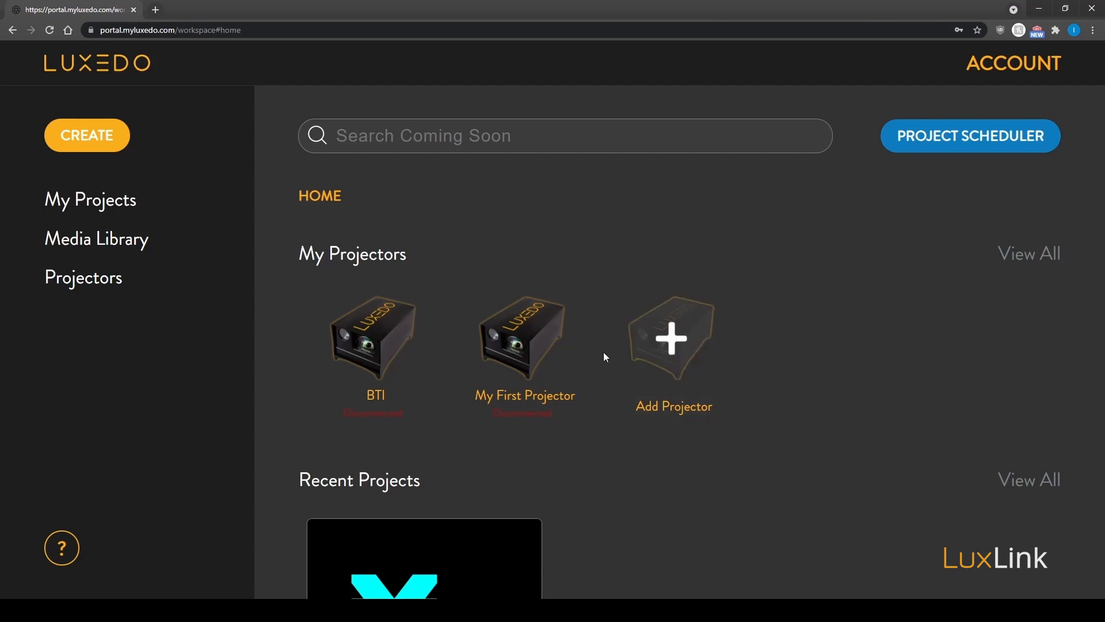
- Add a projector named 'My LuxLink' using your own projector and camera, then continue to setup
{"action": "left_click", "coordinate": [672, 336]}
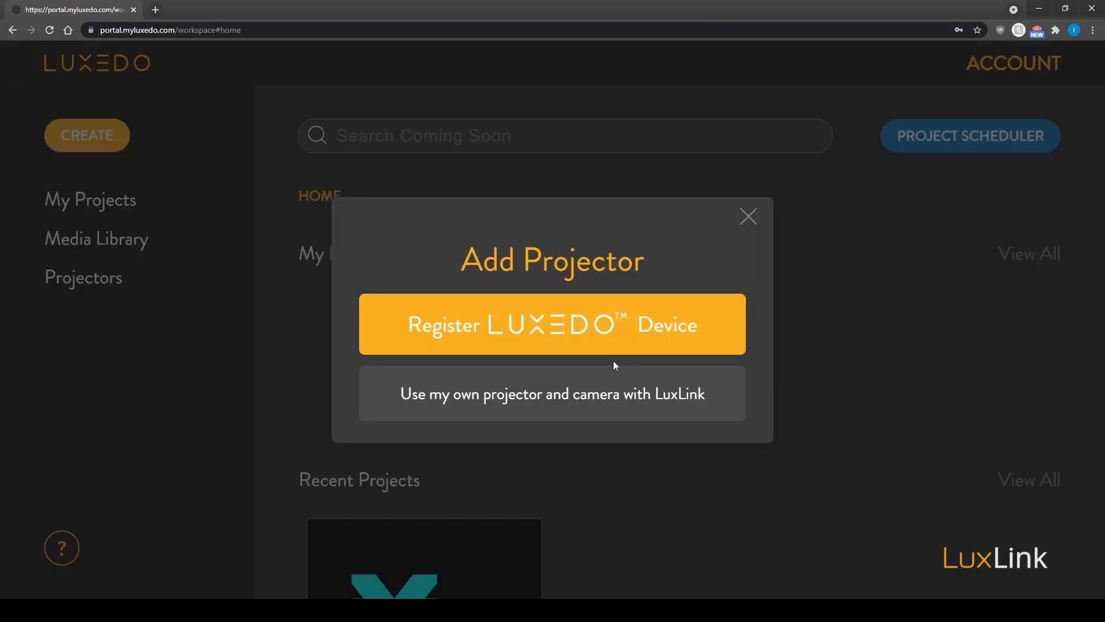
{"action": "mouse_move", "coordinate": [590, 407]}
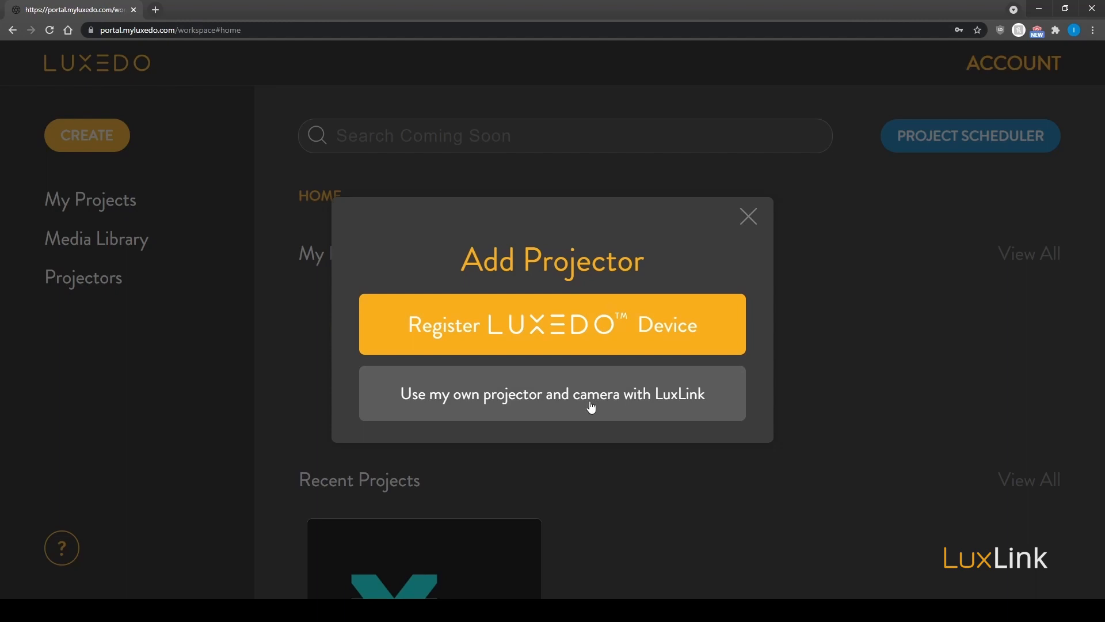
{"action": "left_click", "coordinate": [552, 394]}
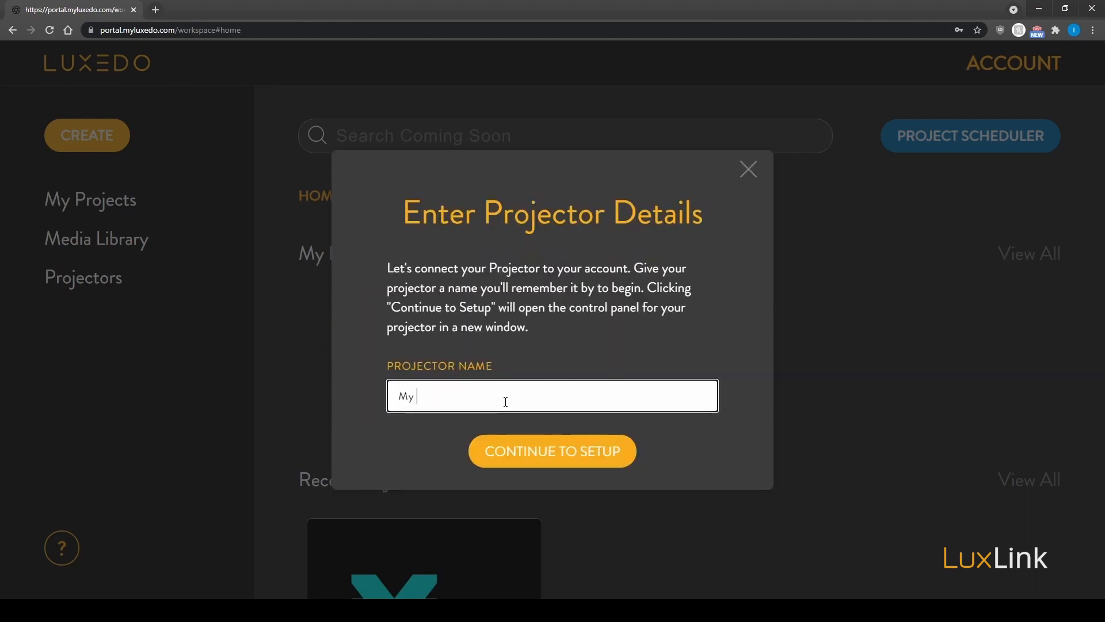
{"action": "type", "text": "LuxLink"}
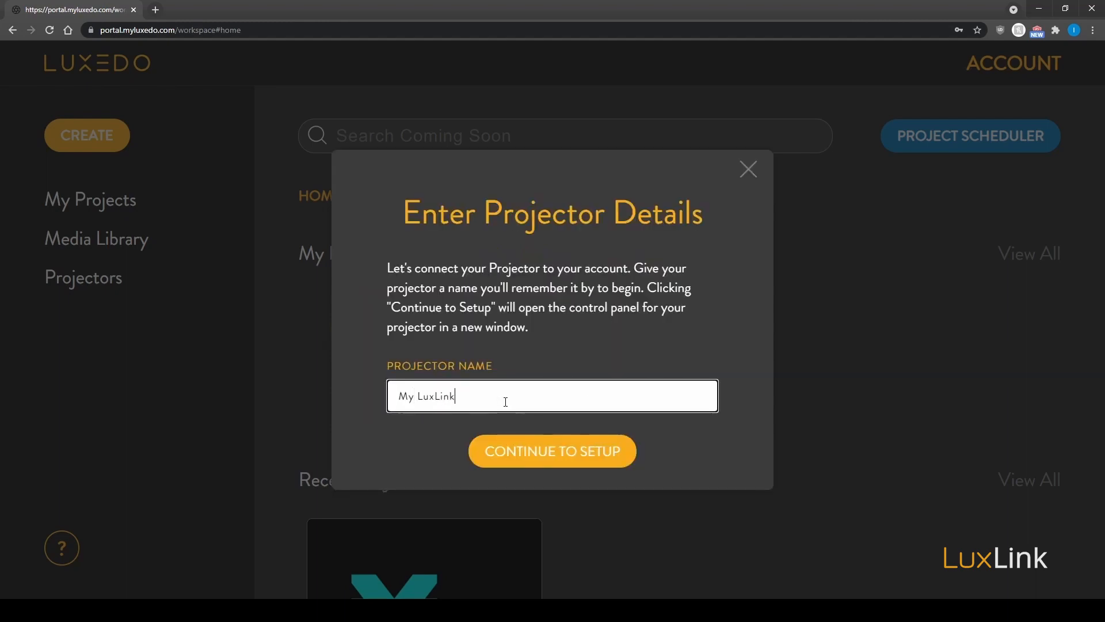
{"action": "left_click", "coordinate": [552, 451]}
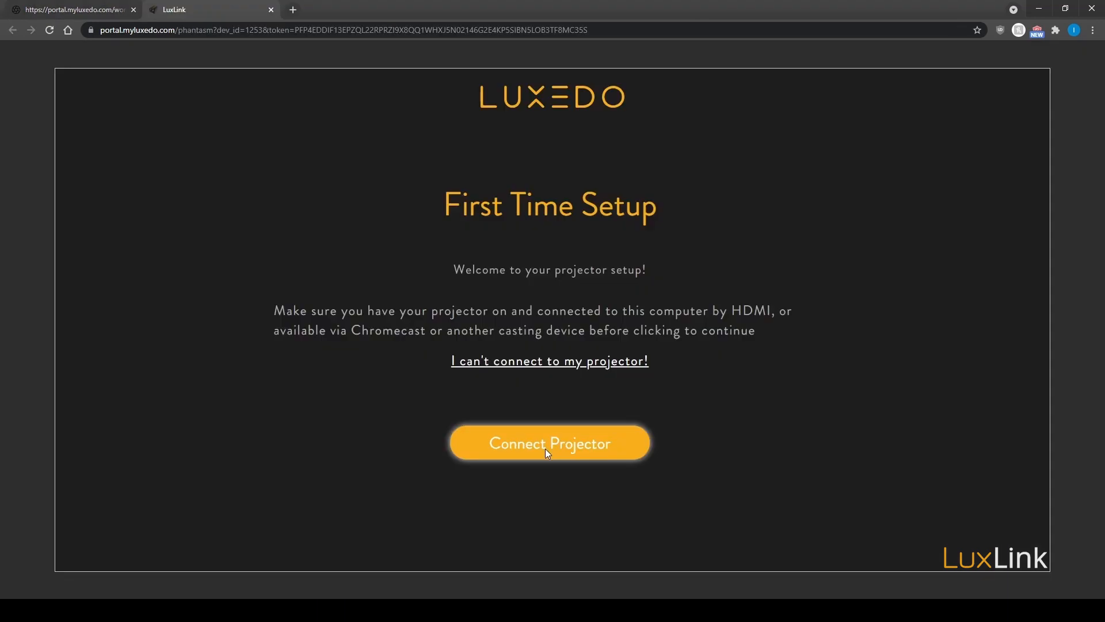
{"action": "mouse_move", "coordinate": [589, 342]}
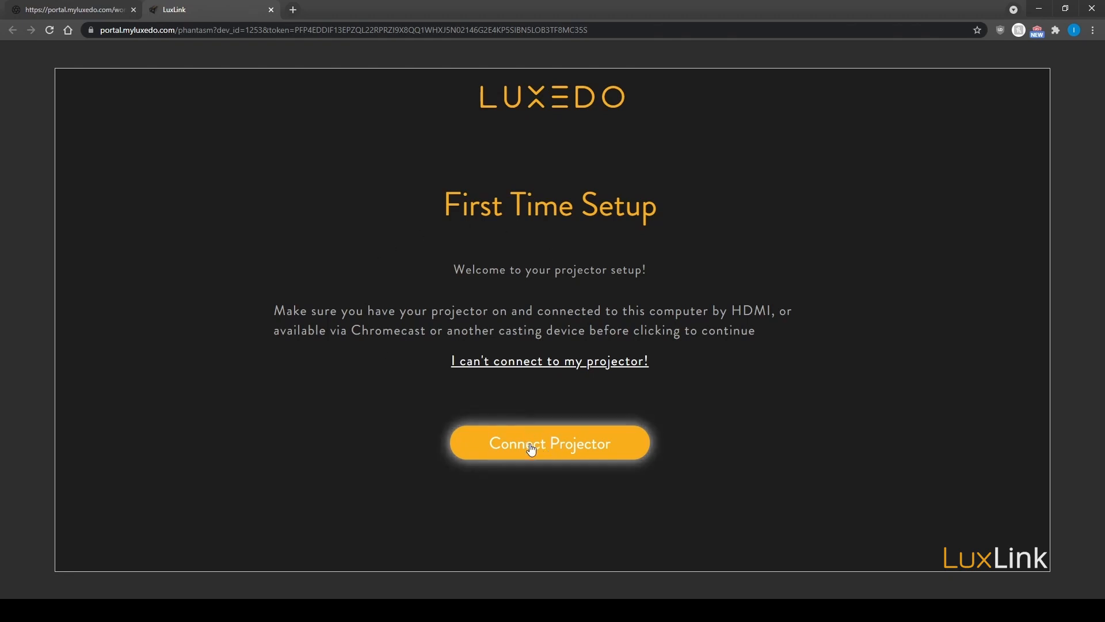
- Cast the projector to the Luxedo Chromecast and confirm the image appears on it
{"action": "left_click", "coordinate": [1054, 29]}
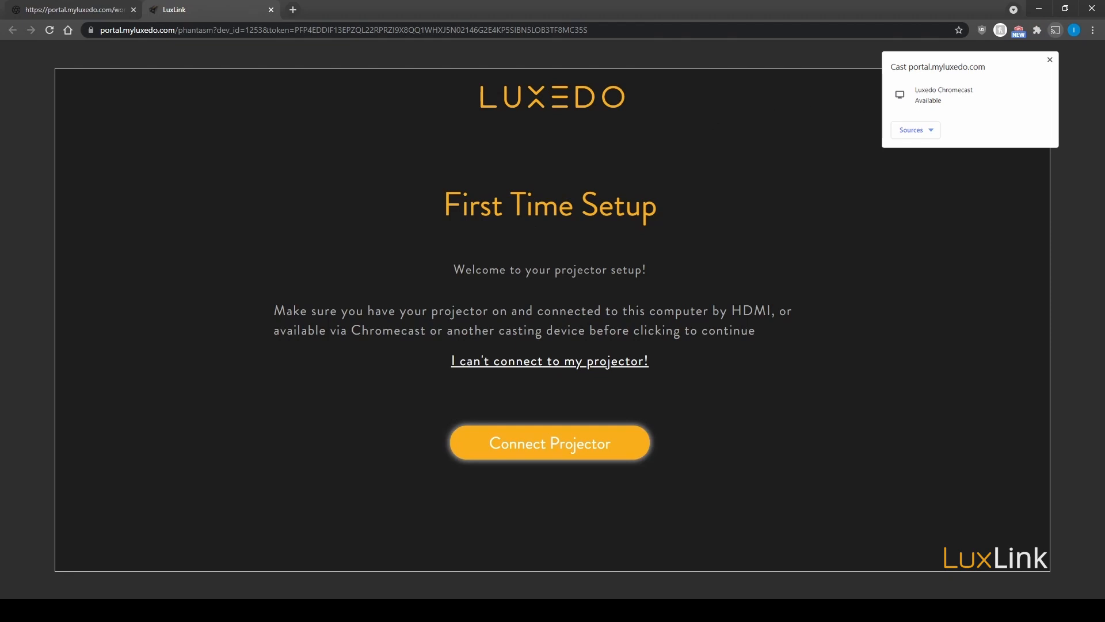
{"action": "left_click", "coordinate": [550, 443]}
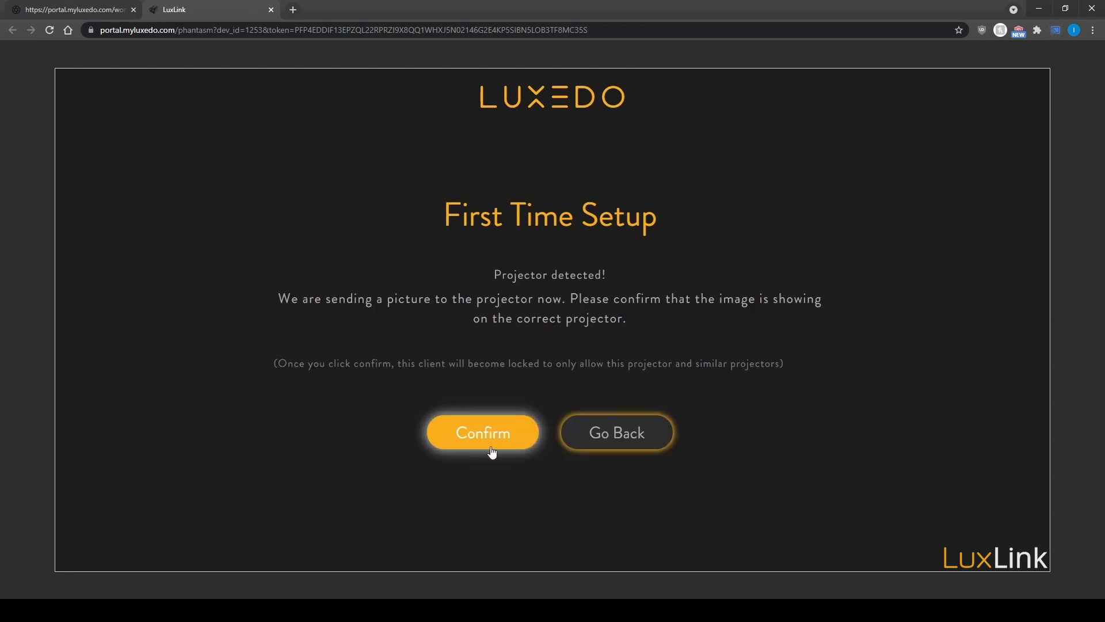
{"action": "left_click", "coordinate": [483, 432]}
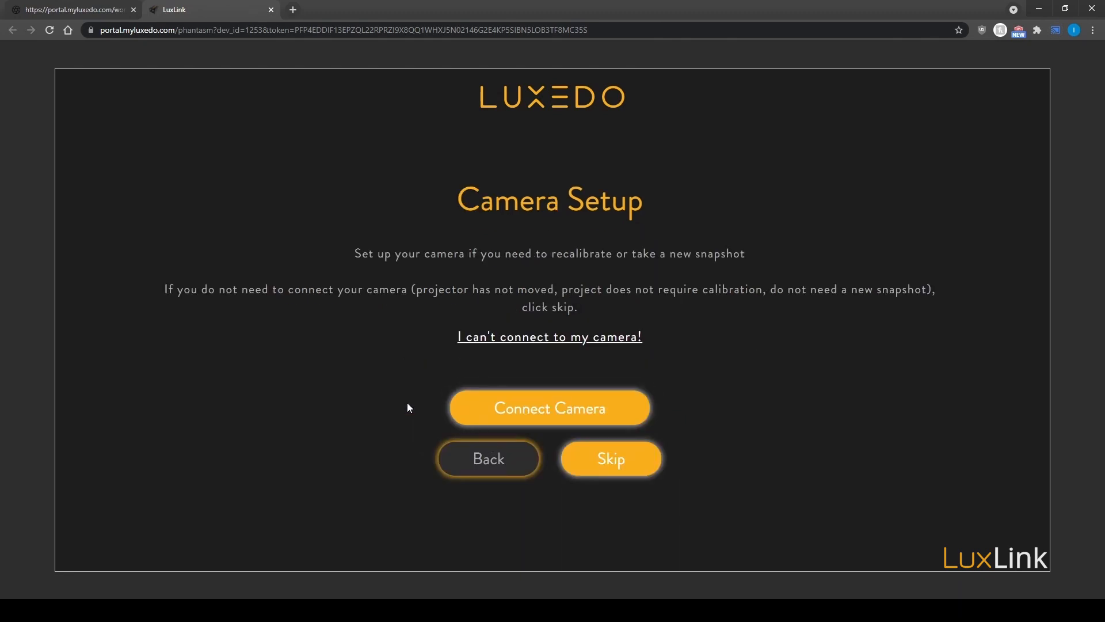
{"action": "mouse_move", "coordinate": [500, 103]}
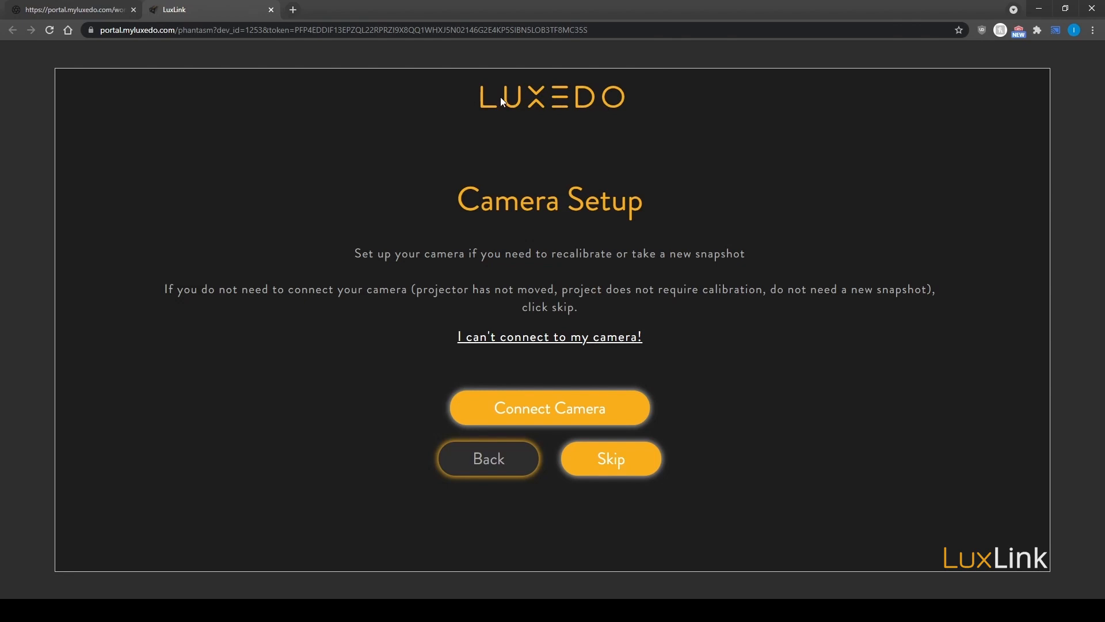
{"action": "mouse_move", "coordinate": [529, 217]}
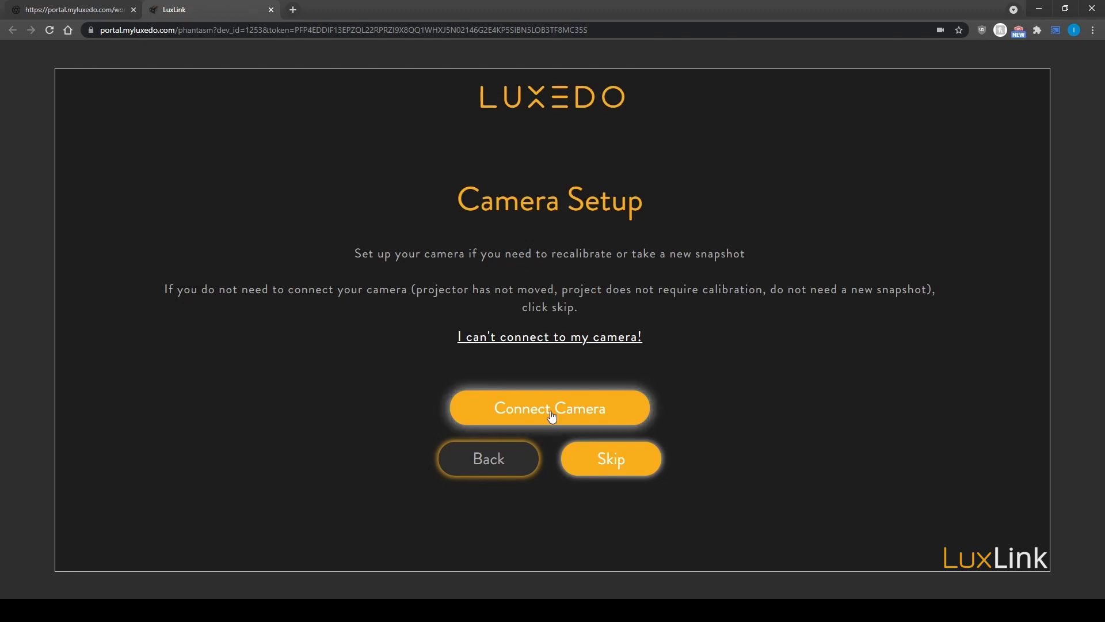
- Connect and allow the camera, showing its exposure preview of the projected heart-and-spade image
{"action": "left_click", "coordinate": [549, 407]}
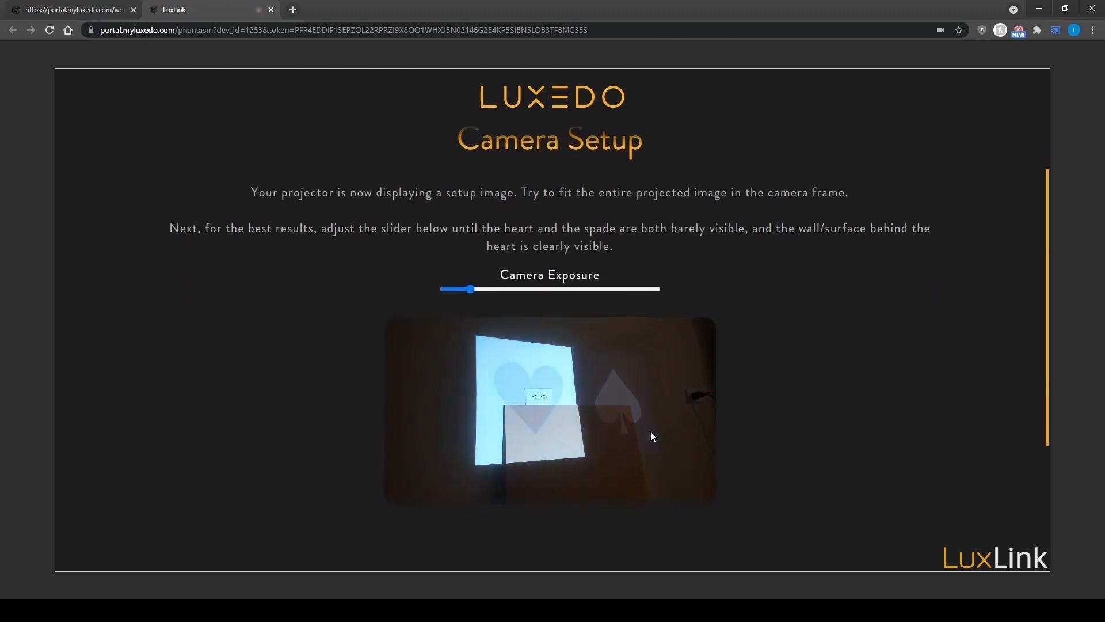
{"action": "scroll", "scroll_direction": "down", "scroll_amount": 3}
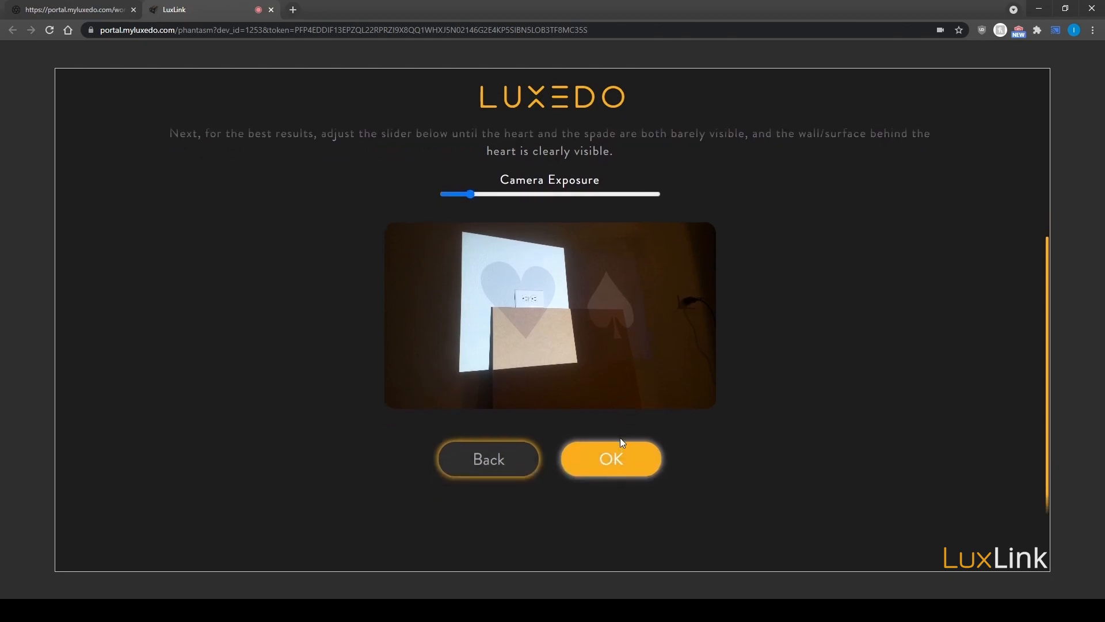
{"action": "left_click", "coordinate": [610, 459]}
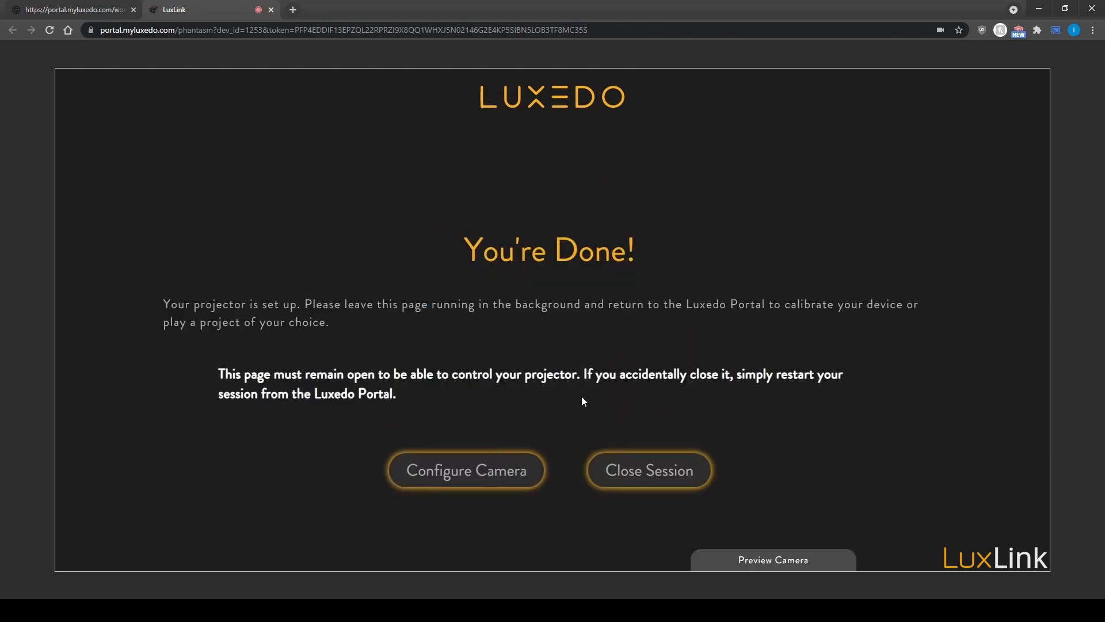
{"action": "mouse_move", "coordinate": [567, 352]}
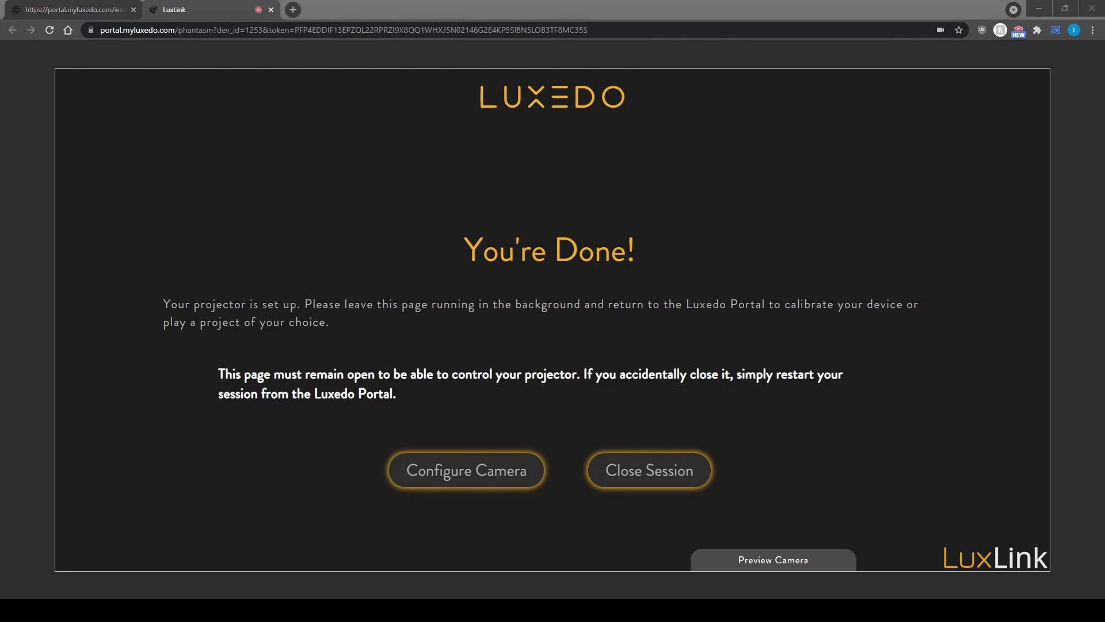
{"action": "mouse_move", "coordinate": [888, 384]}
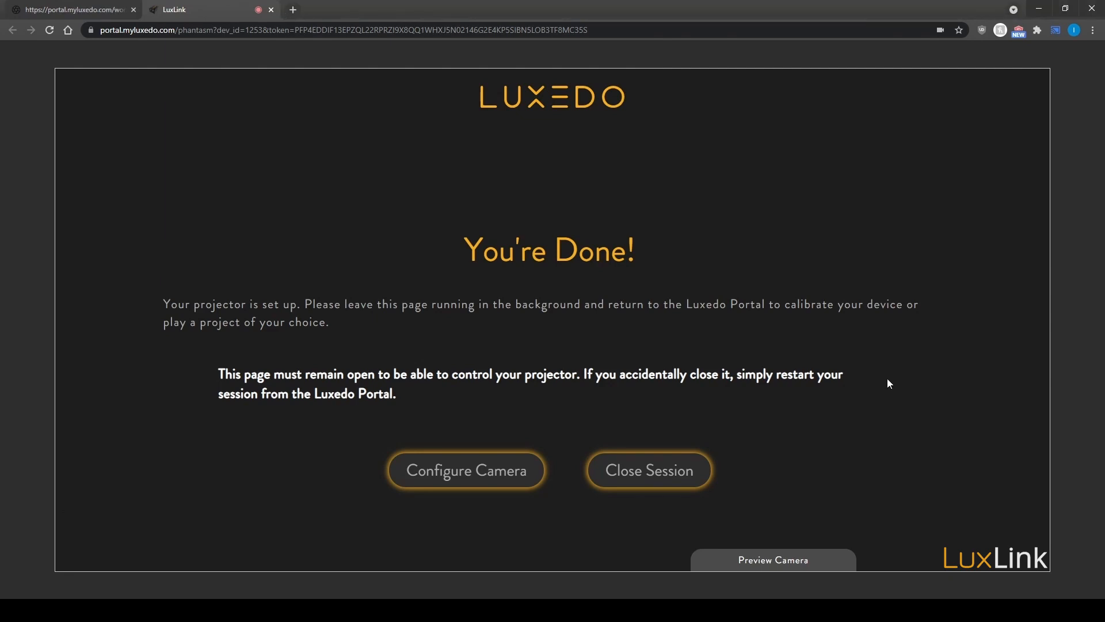
{"action": "mouse_move", "coordinate": [74, 9]}
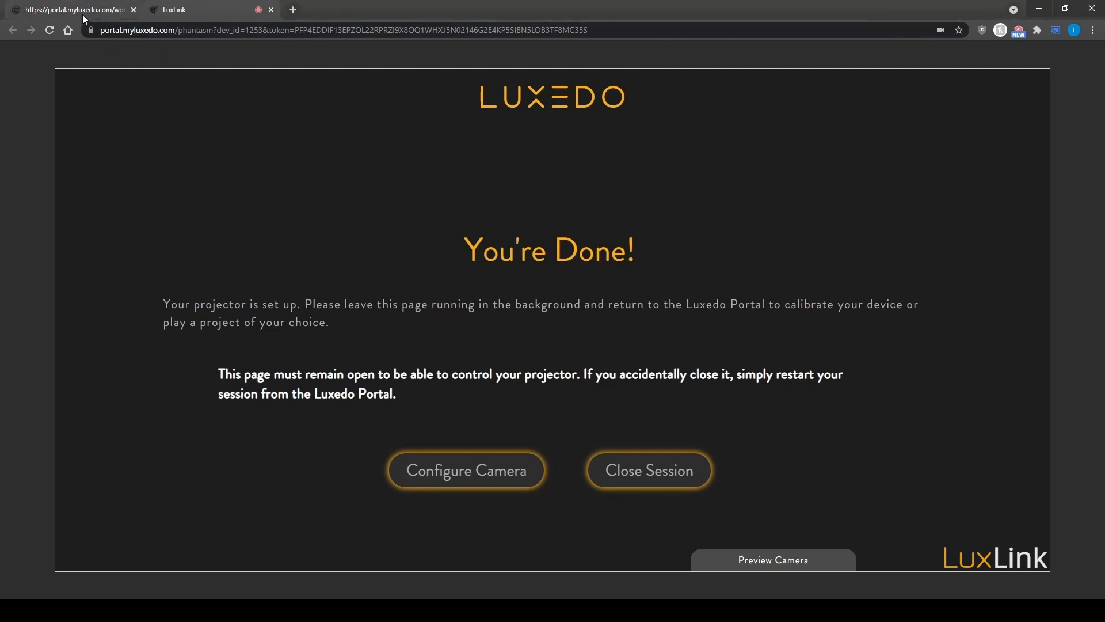
- Switch to the portal.myluxedo.com tab to see My LuxLink listed as Idle
{"action": "left_click", "coordinate": [70, 10]}
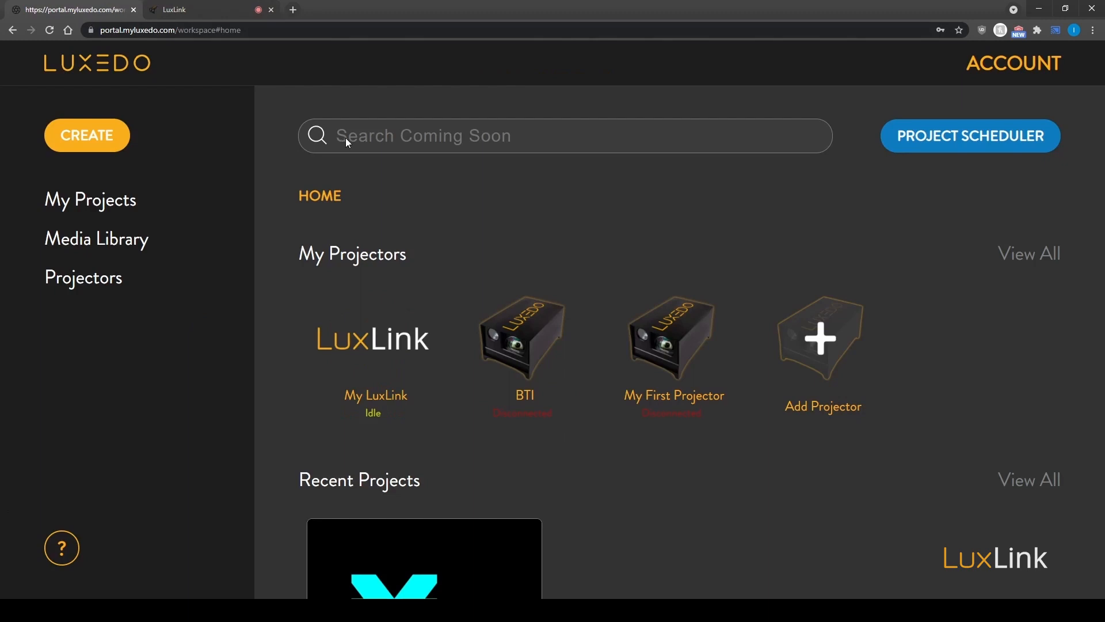
{"action": "mouse_move", "coordinate": [322, 364]}
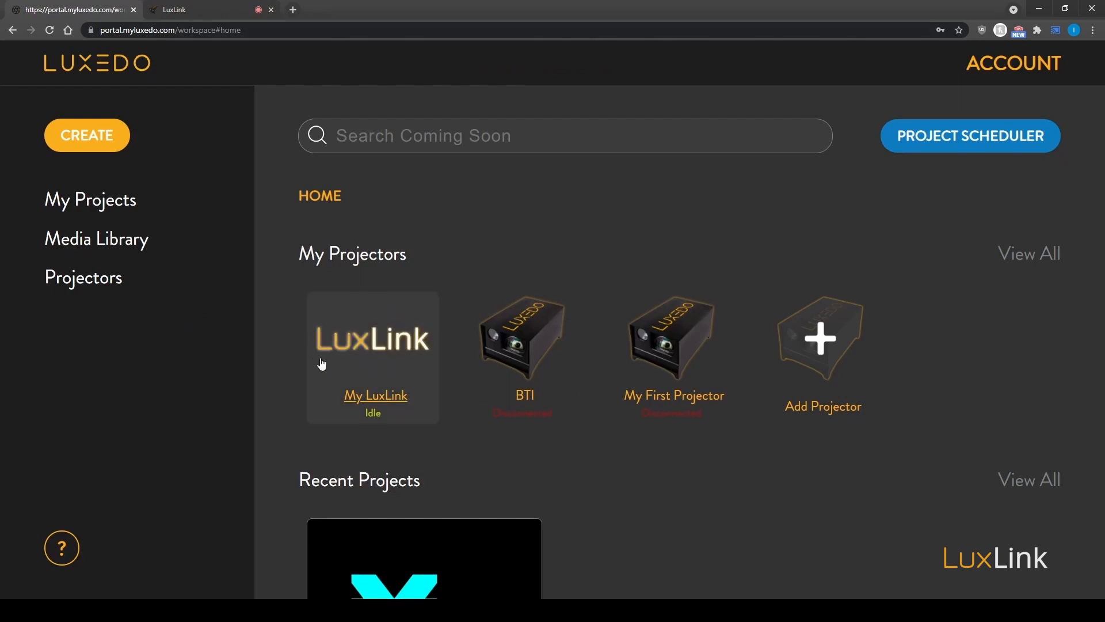
{"action": "mouse_move", "coordinate": [405, 425]}
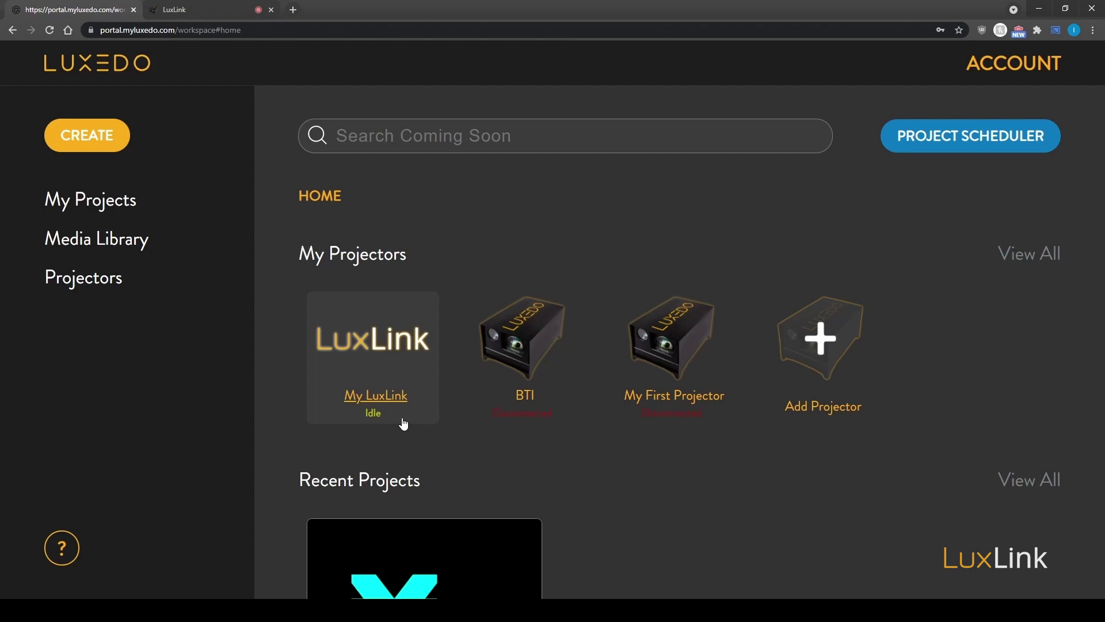
{"action": "mouse_move", "coordinate": [504, 457]}
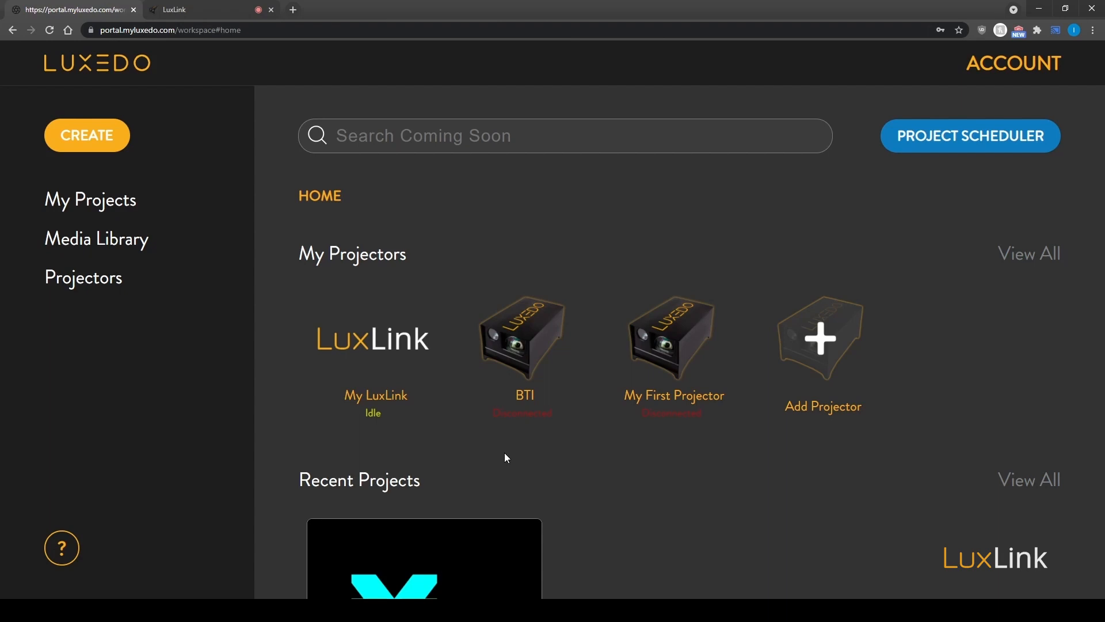
{"action": "mouse_move", "coordinate": [372, 355]}
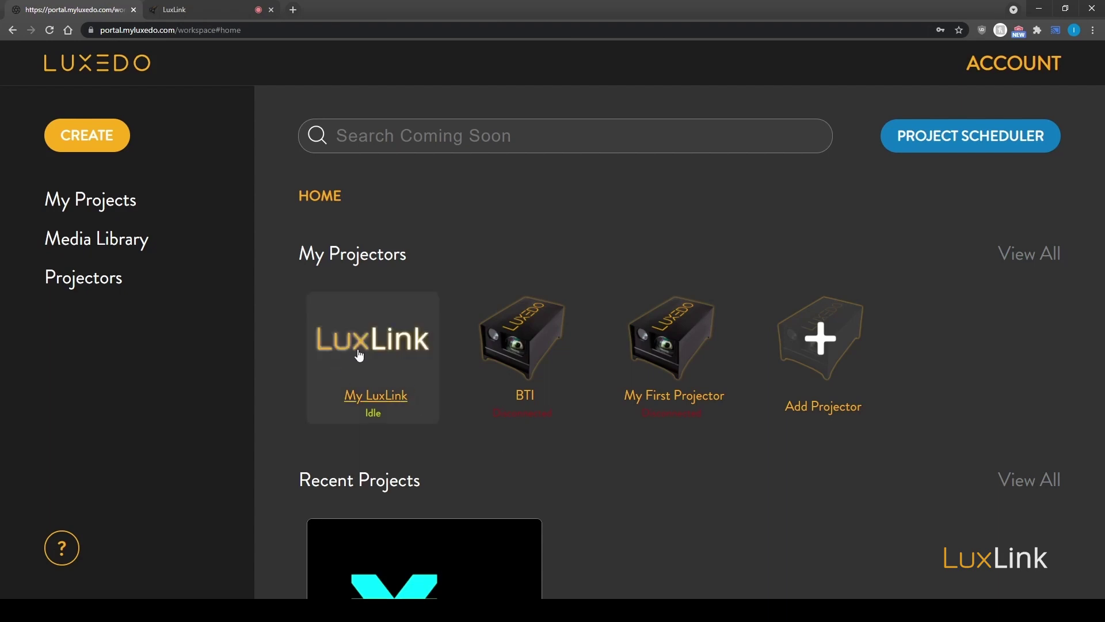
- Start automatic calibration of My LuxLink with projection distance under 10 ft
{"action": "left_click", "coordinate": [372, 357]}
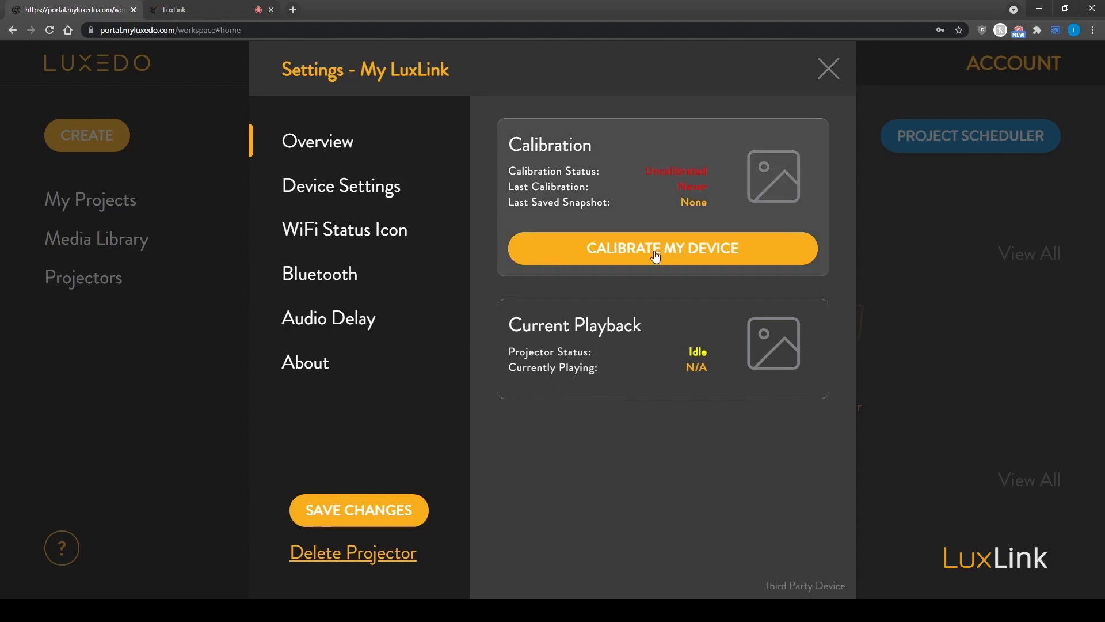
{"action": "left_click", "coordinate": [661, 248]}
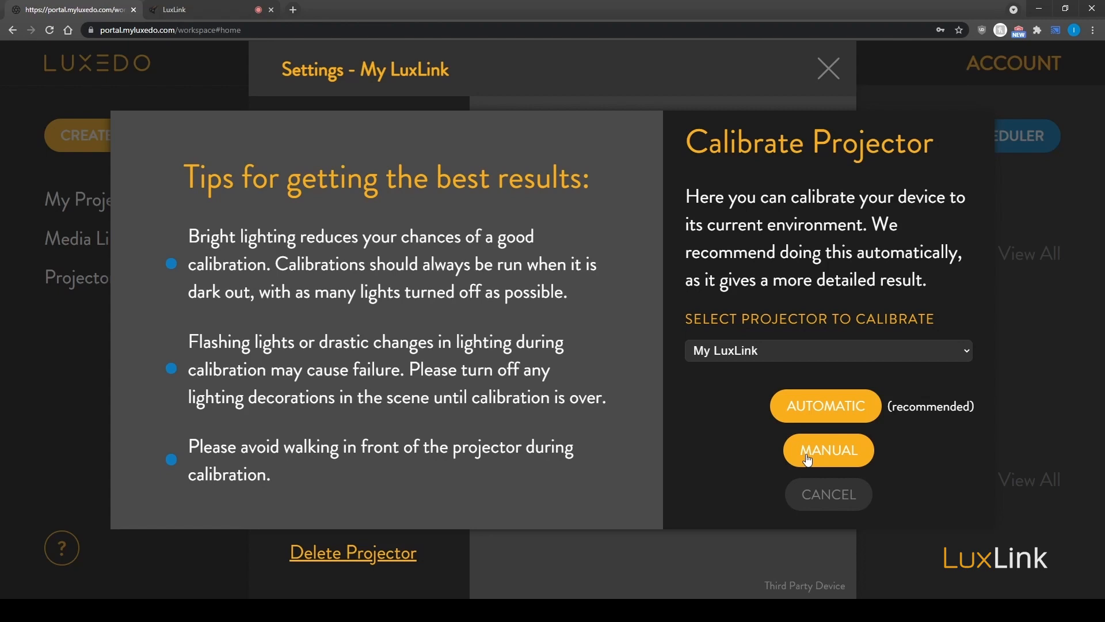
{"action": "mouse_move", "coordinate": [815, 433]}
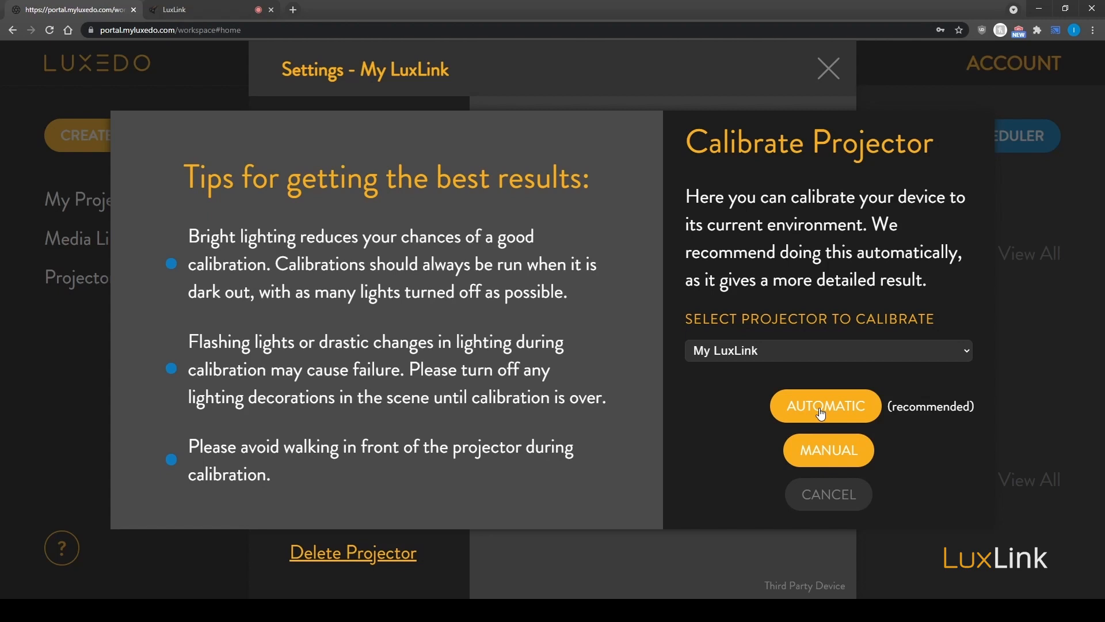
{"action": "left_click", "coordinate": [825, 406]}
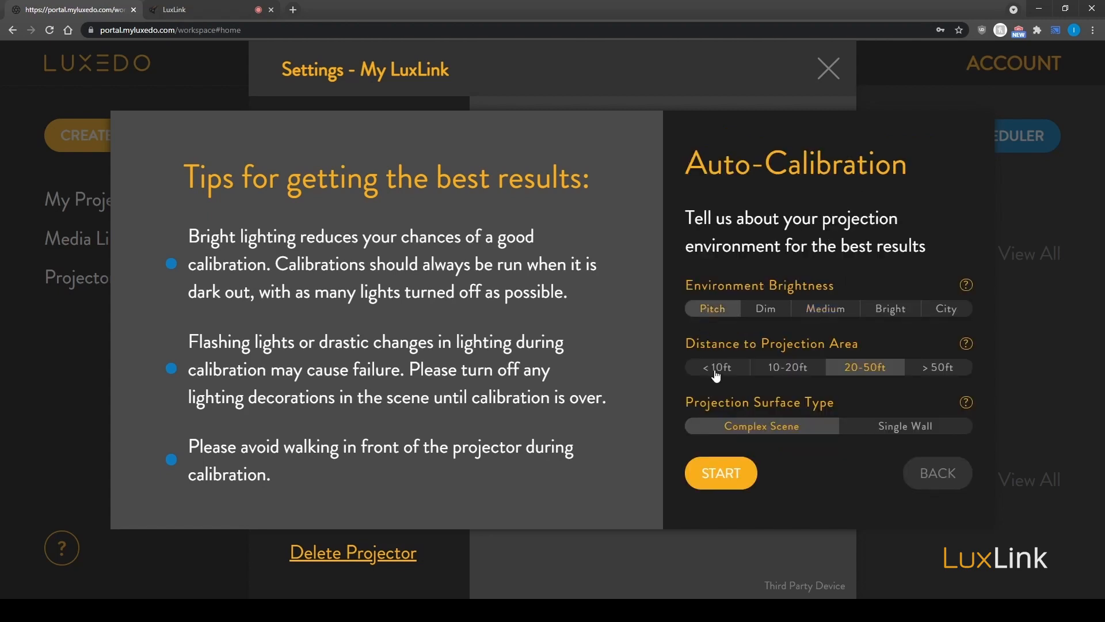
{"action": "left_click", "coordinate": [716, 367]}
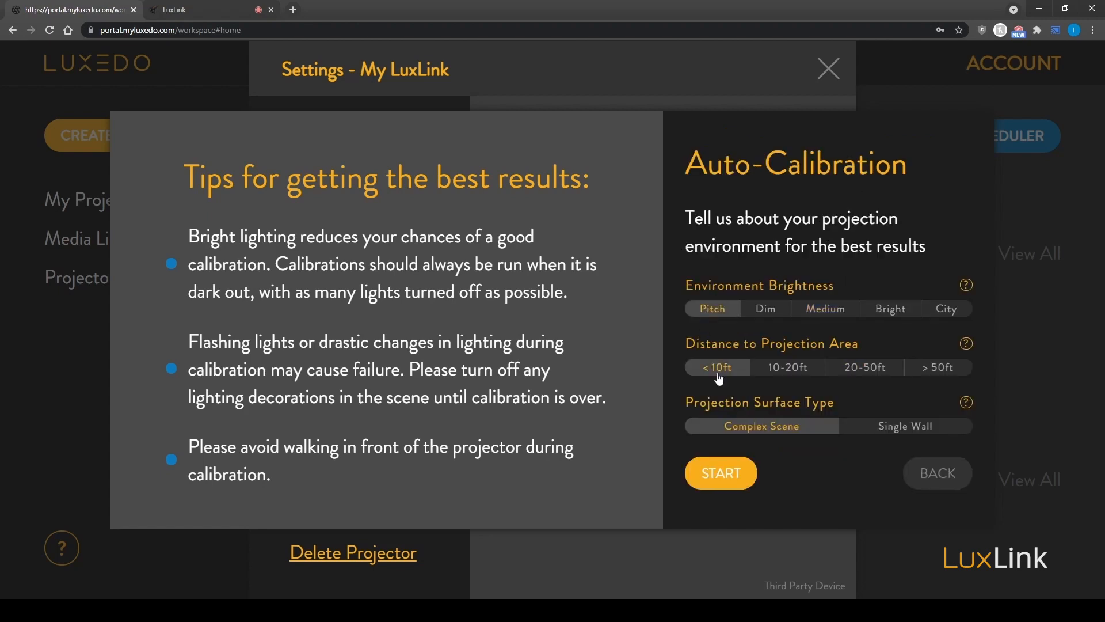
{"action": "mouse_move", "coordinate": [720, 473]}
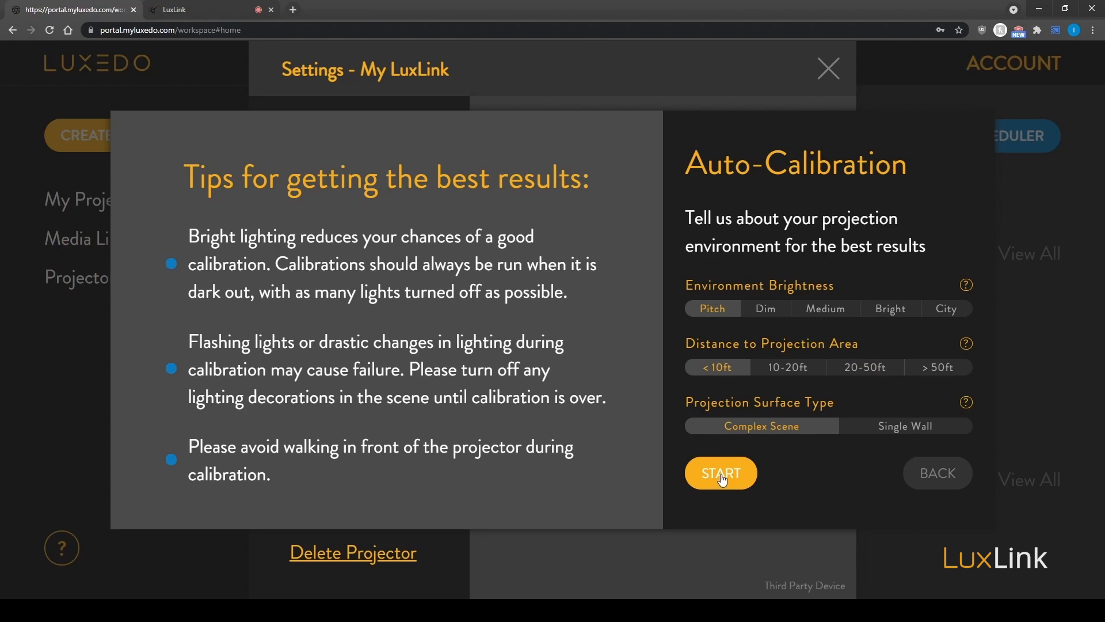
{"action": "left_click", "coordinate": [720, 472]}
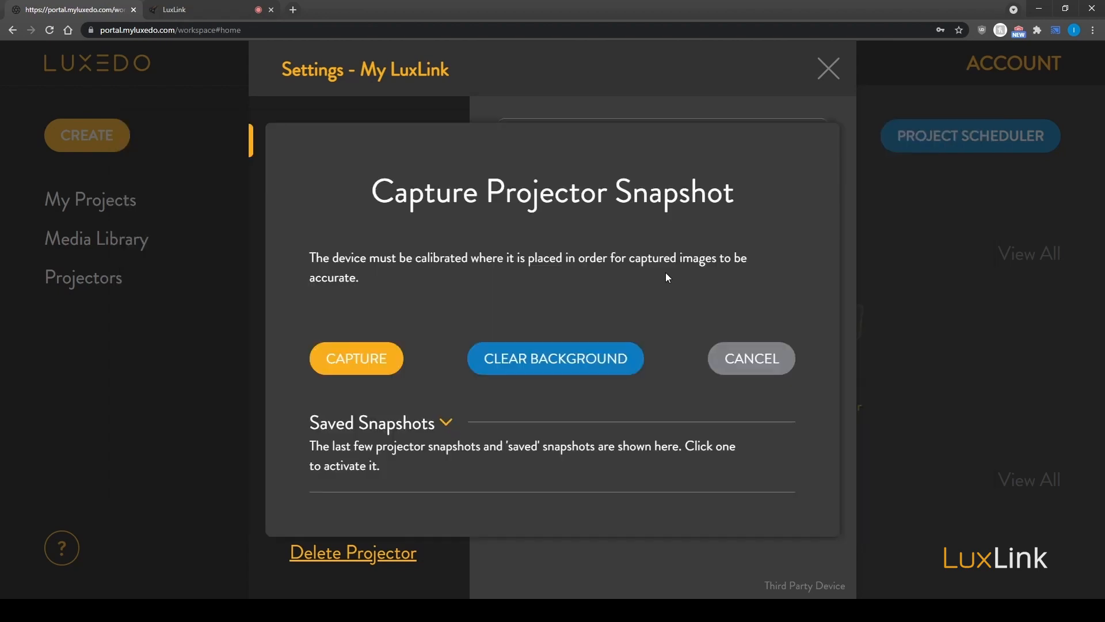
{"action": "mouse_move", "coordinate": [577, 281]}
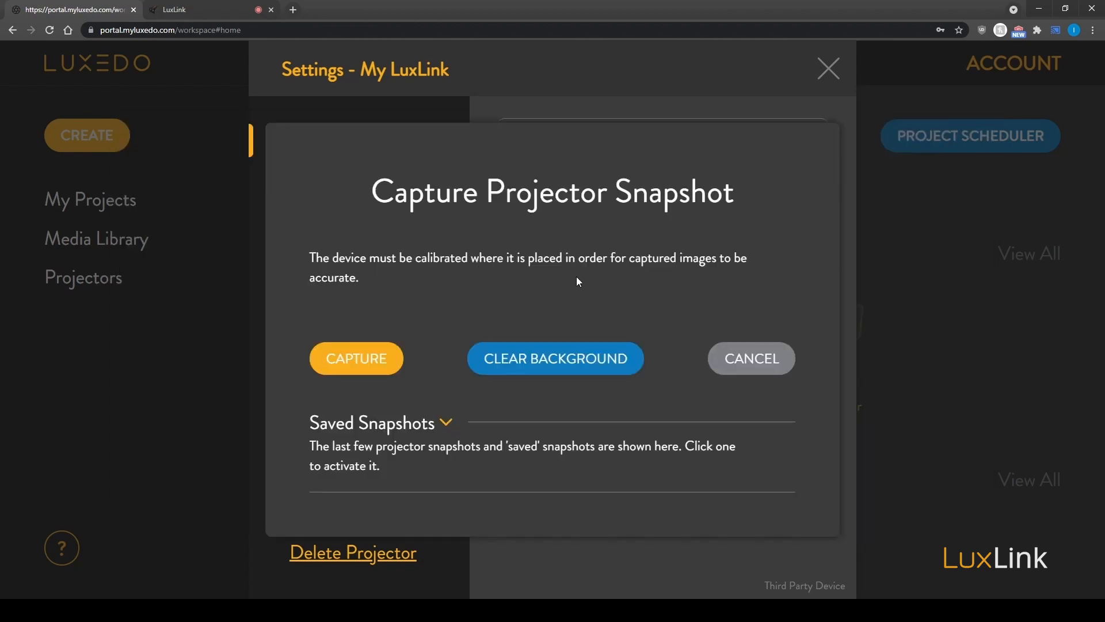
{"action": "mouse_move", "coordinate": [765, 363]}
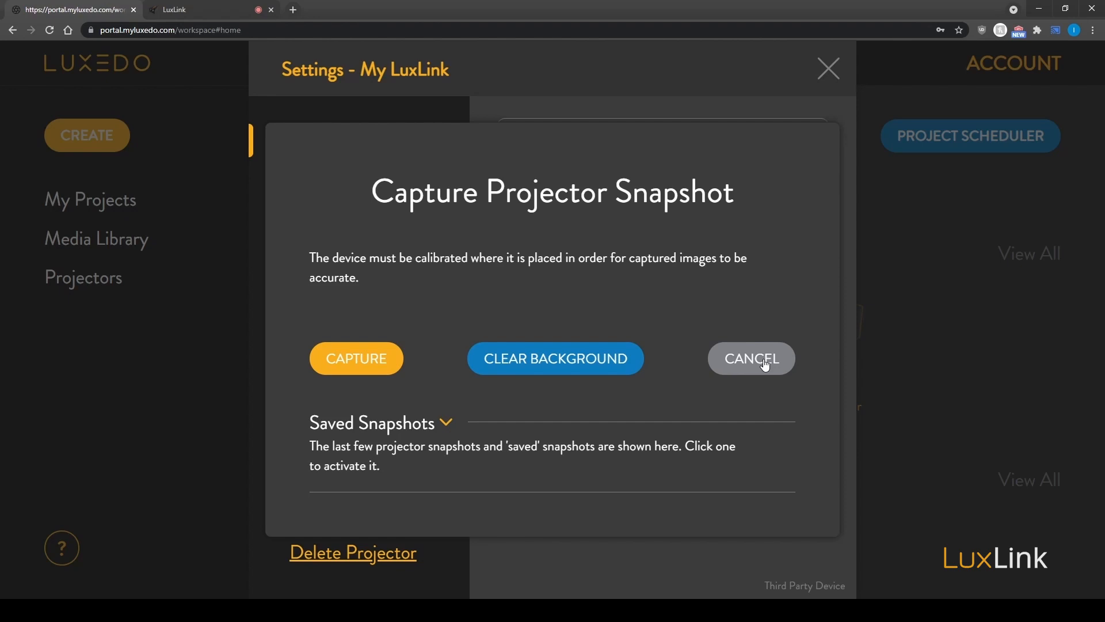
- Cancel the Capture Projector Snapshot dialog to return to My LuxLink's settings
{"action": "left_click", "coordinate": [750, 358]}
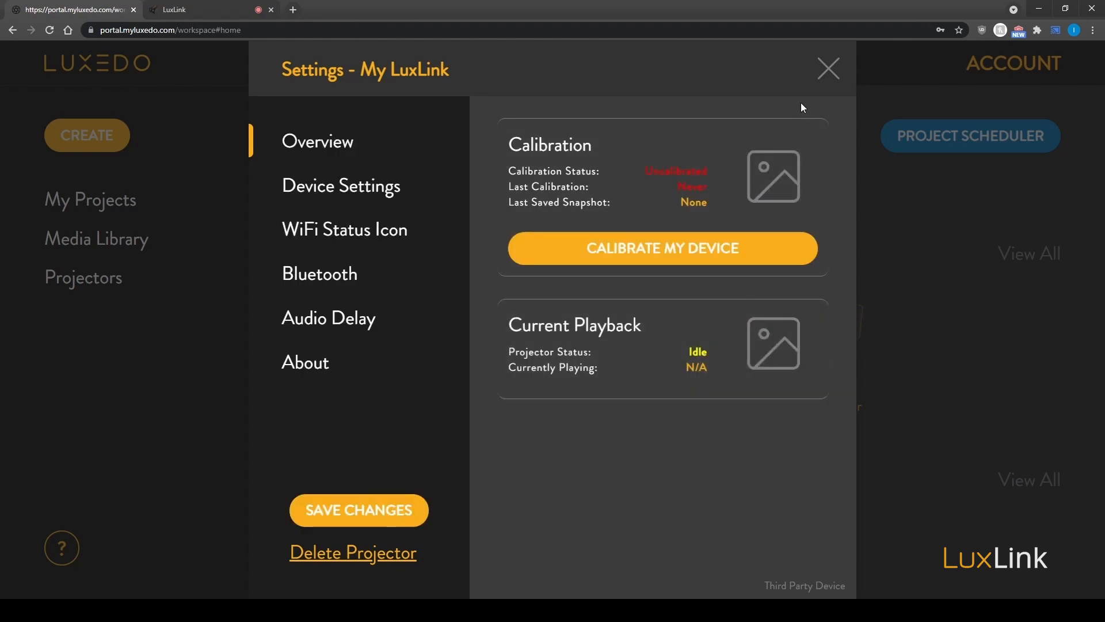